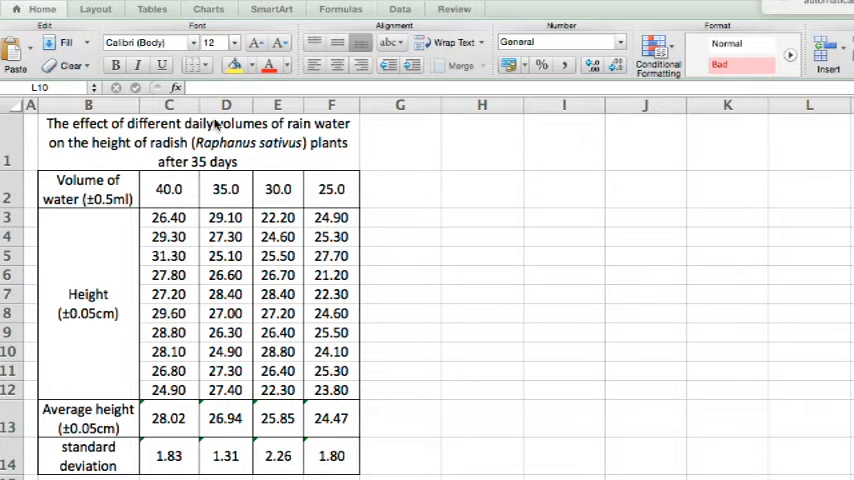
{"action": "mouse_move", "coordinate": [276, 132]}
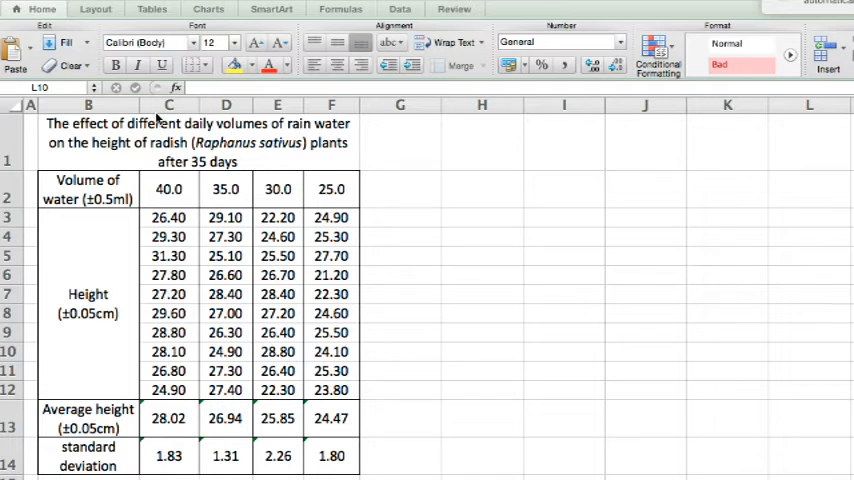
{"action": "mouse_move", "coordinate": [204, 156]}
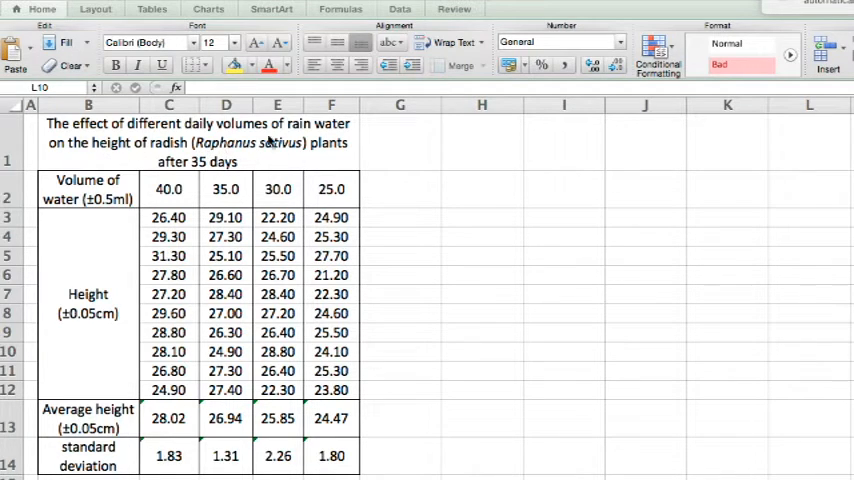
{"action": "mouse_move", "coordinate": [228, 164]}
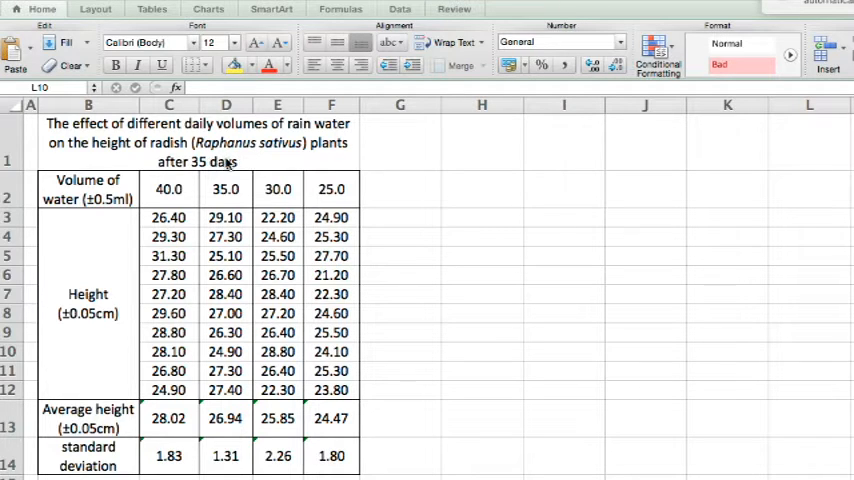
{"action": "mouse_move", "coordinate": [308, 202]}
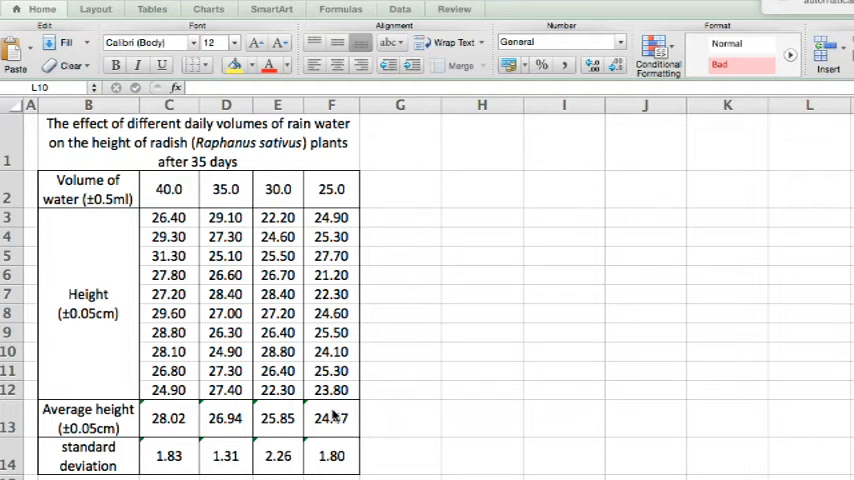
Chart water volume against average height as a marker-only scatter placed beside the table
{"action": "left_click_drag", "start_coordinate": [168, 188], "coordinate": [332, 188]}
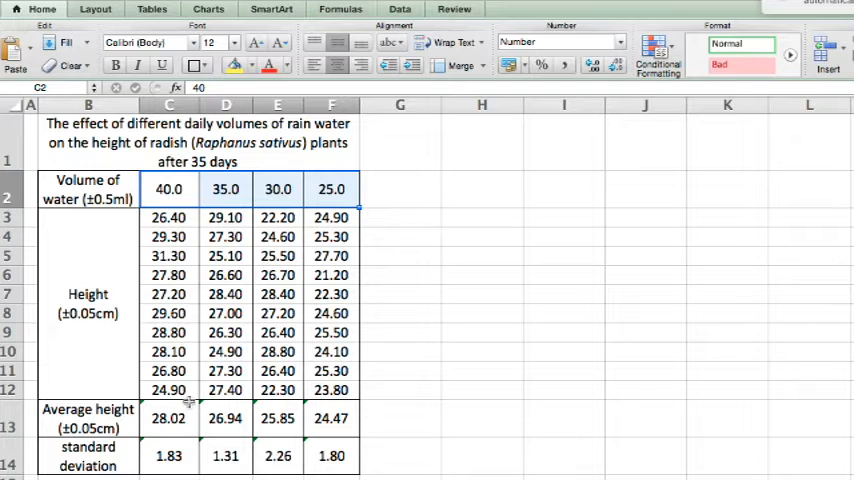
{"action": "left_click", "coordinate": [168, 418]}
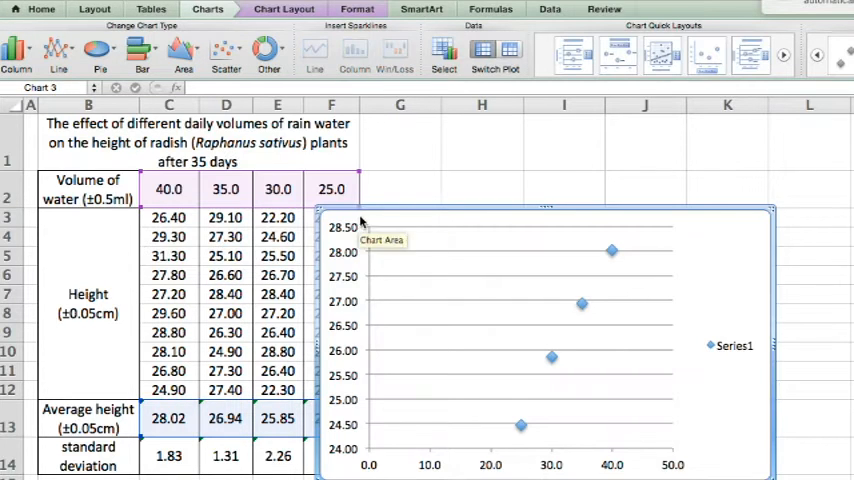
{"action": "left_click_drag", "start_coordinate": [544, 340], "coordinate": [480, 144]}
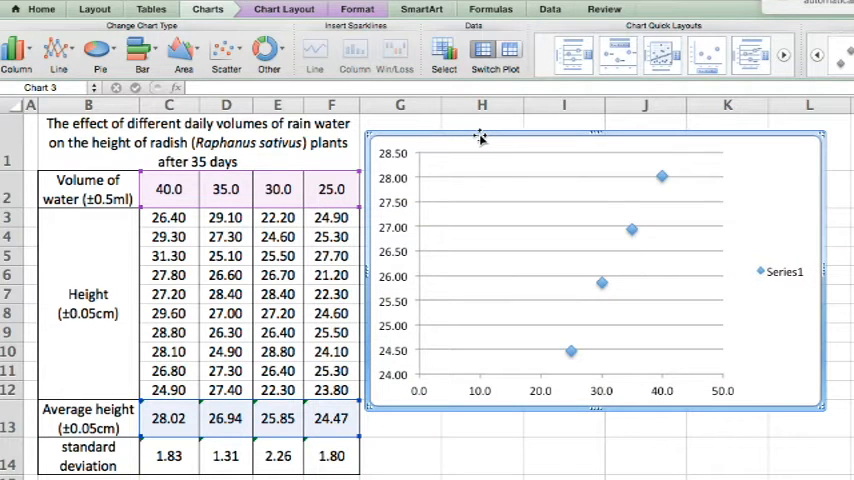
Add a polynomial trendline with R² 0.9995 shown, remove the legend, rescale the x-axis to 25–39
{"action": "left_click", "coordinate": [780, 272]}
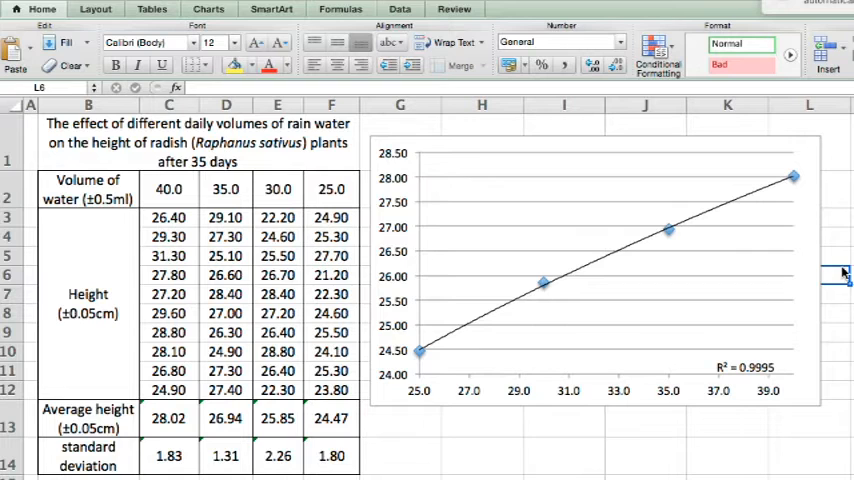
{"action": "mouse_move", "coordinate": [436, 382]}
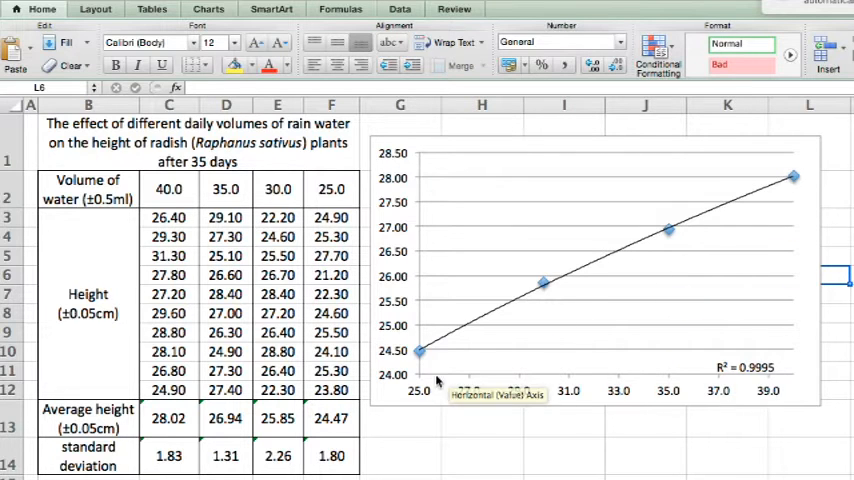
{"action": "mouse_move", "coordinate": [760, 368]}
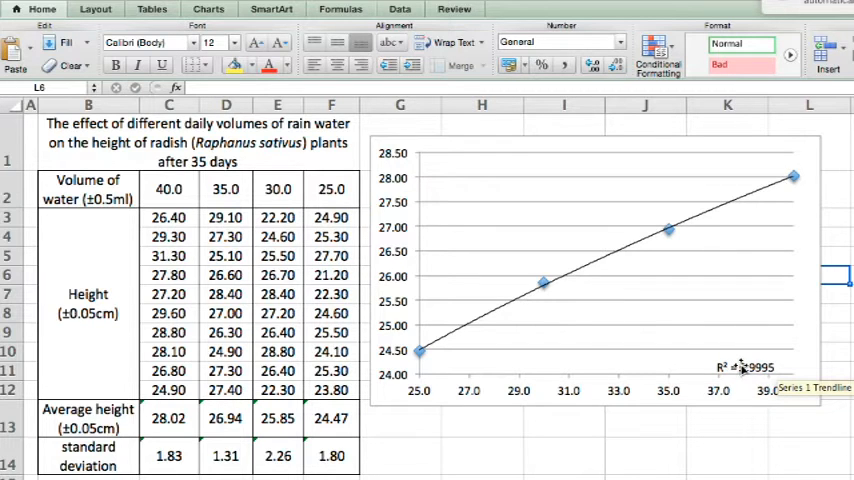
Add custom standard-deviation error bars to every point, with the vertical axis running to 30
{"action": "left_click", "coordinate": [596, 270]}
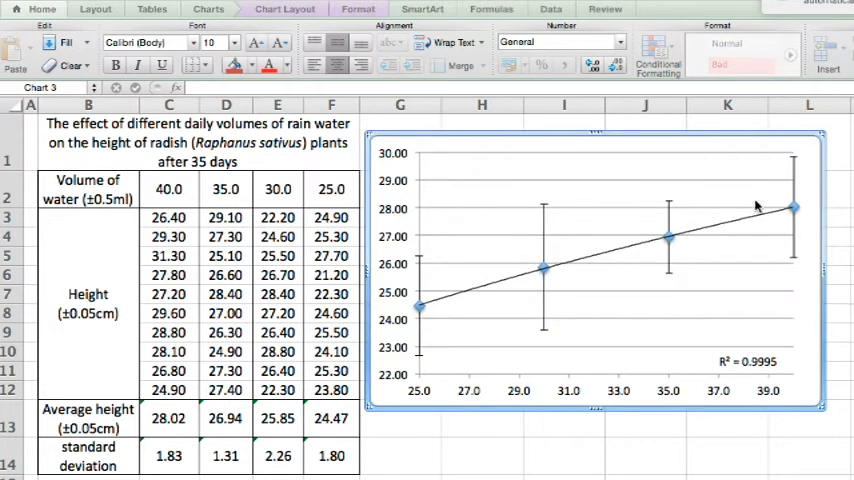
{"action": "mouse_move", "coordinate": [418, 364]}
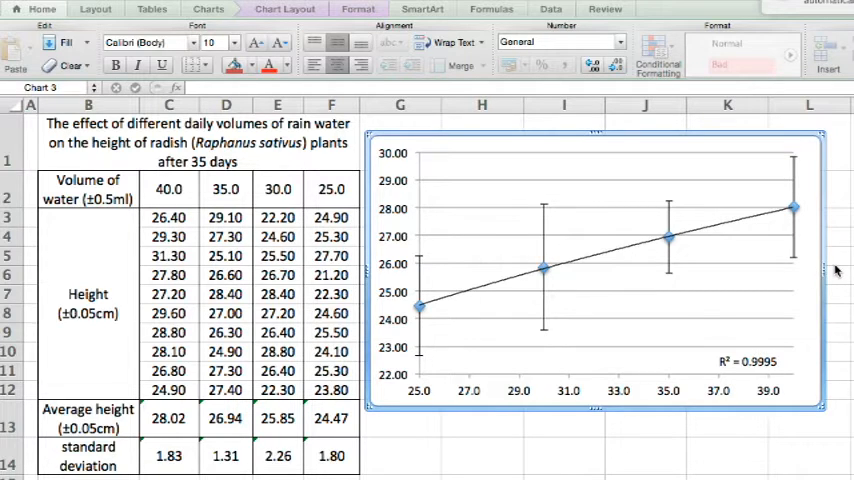
{"action": "mouse_move", "coordinate": [758, 236]}
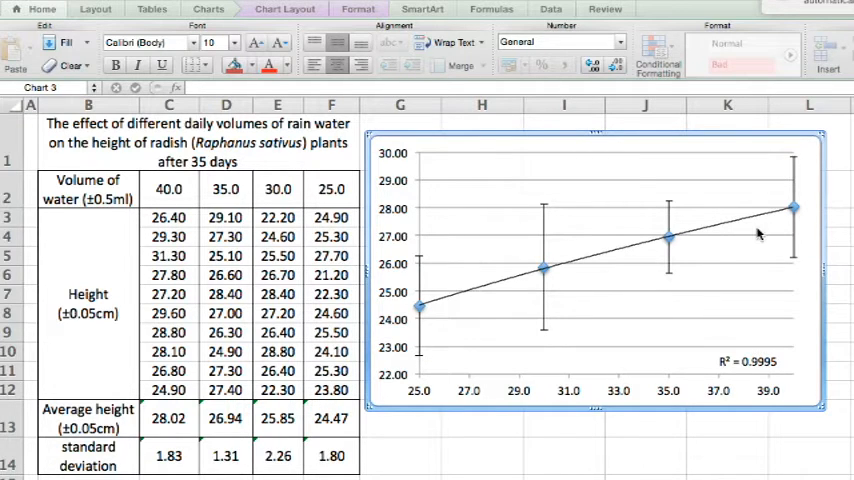
{"action": "mouse_move", "coordinate": [798, 204]}
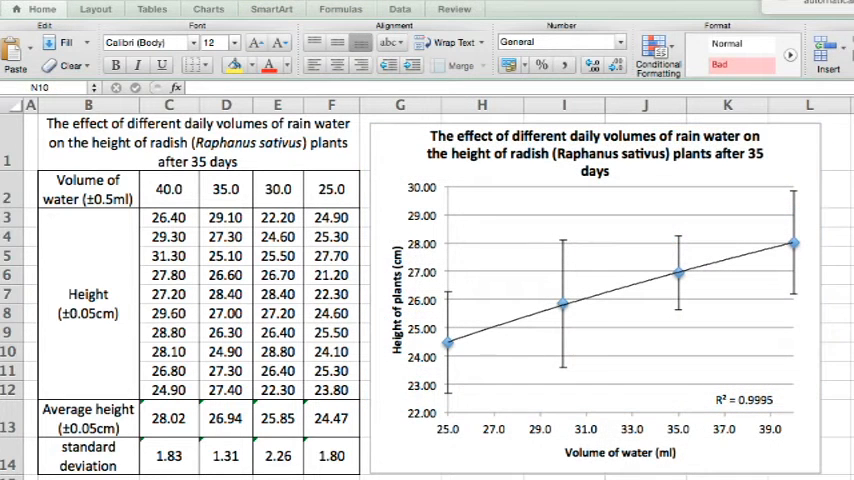
{"action": "mouse_move", "coordinate": [544, 452]}
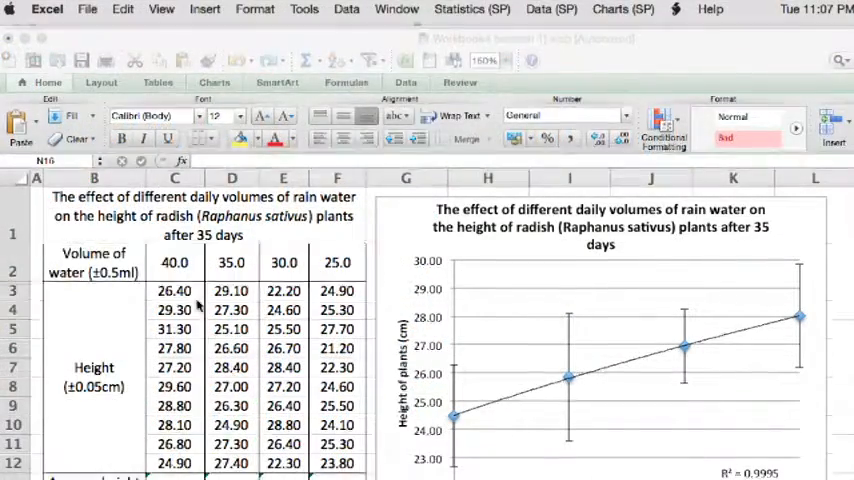
Paste the volume headers and height readings into cell B1 of a new workbook
{"action": "left_click", "coordinate": [174, 262]}
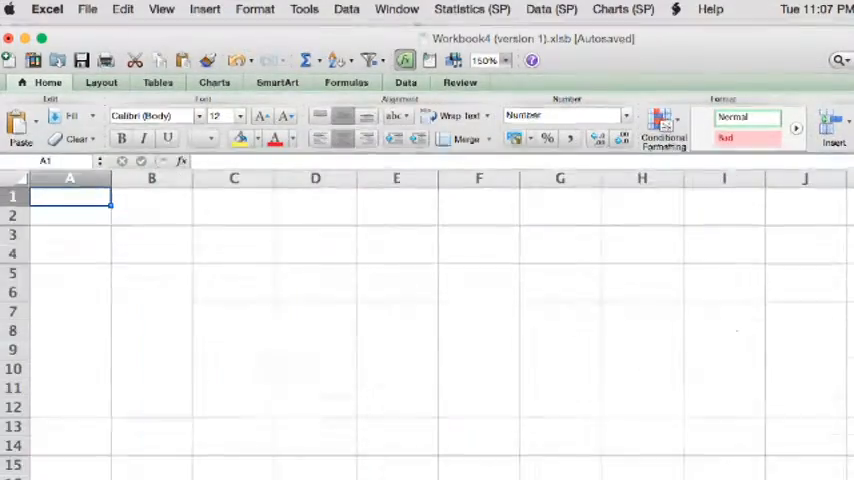
{"action": "left_click", "coordinate": [152, 196]}
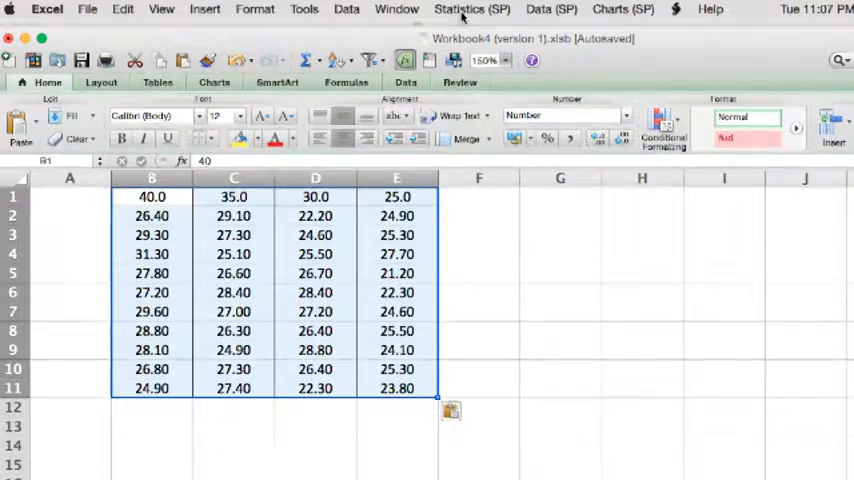
Set up a StatPlus one-way ANOVA on columns B–E with labels in the first row
{"action": "left_click", "coordinate": [472, 8]}
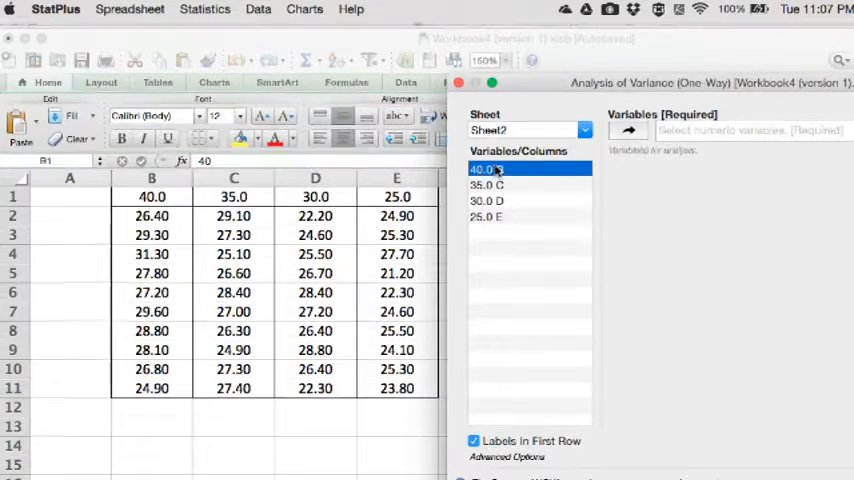
{"action": "left_click", "coordinate": [628, 130]}
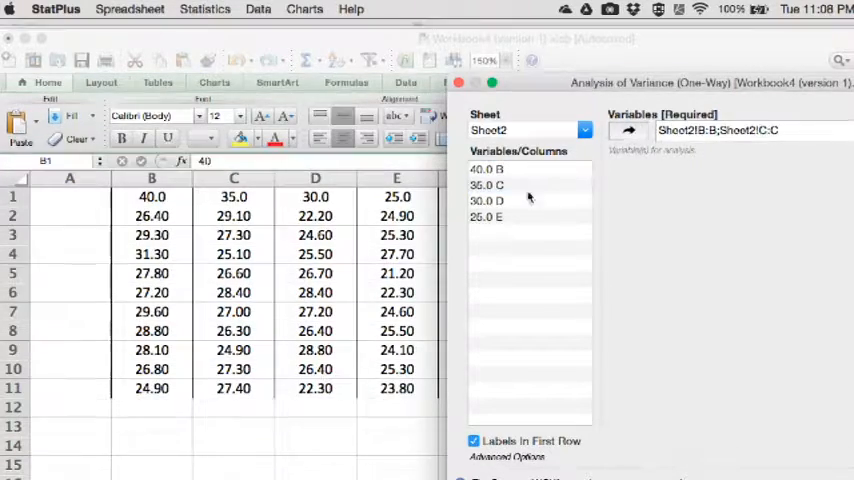
{"action": "left_click", "coordinate": [628, 132]}
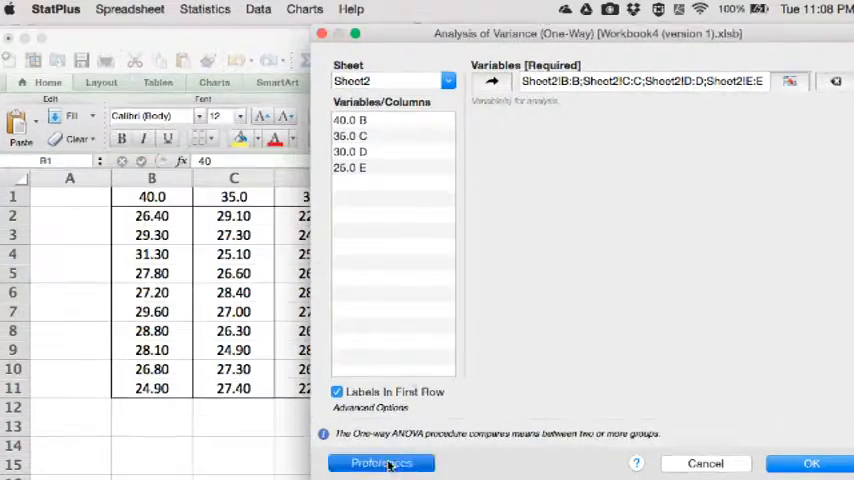
Send results to a new workbook and run the one-way ANOVA
{"action": "left_click", "coordinate": [380, 464]}
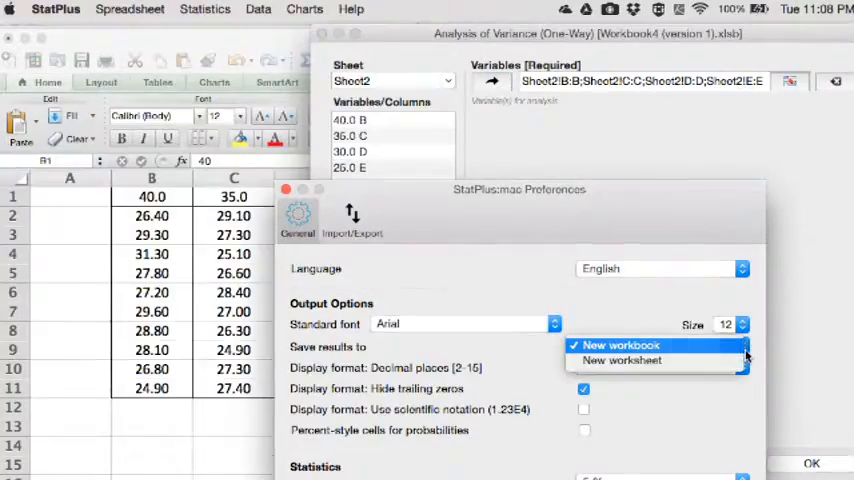
{"action": "left_click", "coordinate": [620, 360]}
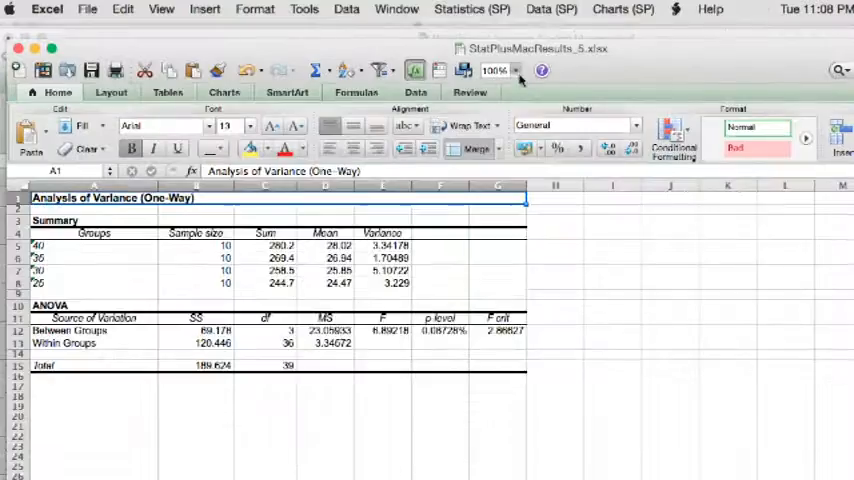
Zoom the StatPlusMacResults sheet to read F = 6.89 versus critical F 2.87, p 0.087%
{"action": "left_click", "coordinate": [520, 70]}
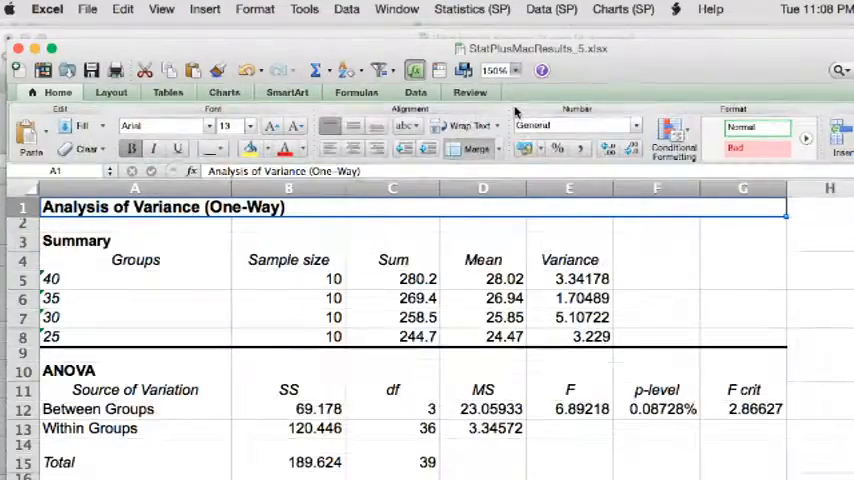
{"action": "mouse_move", "coordinate": [516, 110]}
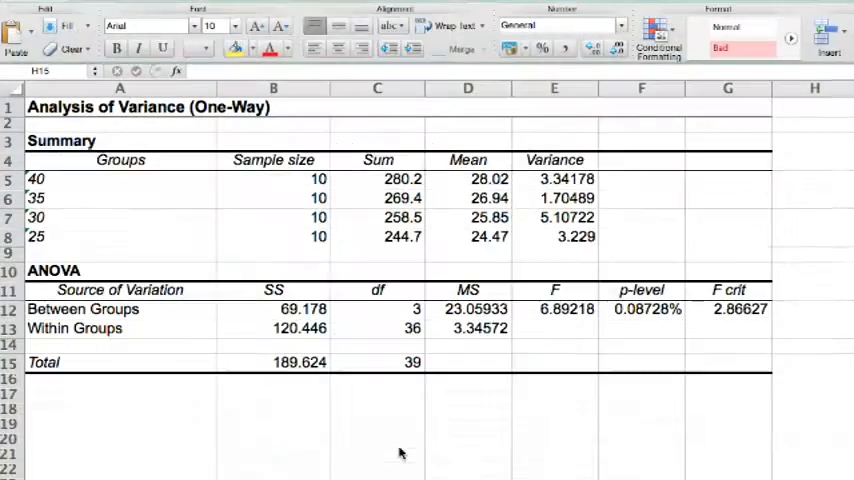
{"action": "mouse_move", "coordinate": [510, 406]}
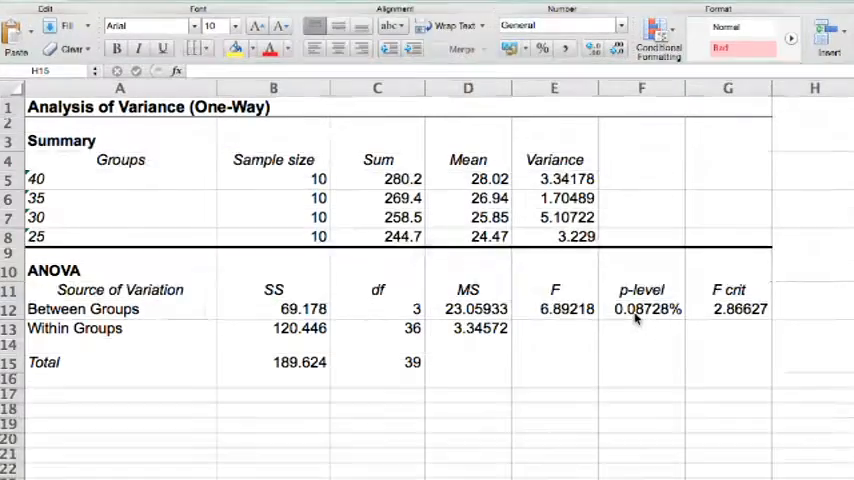
{"action": "mouse_move", "coordinate": [648, 318]}
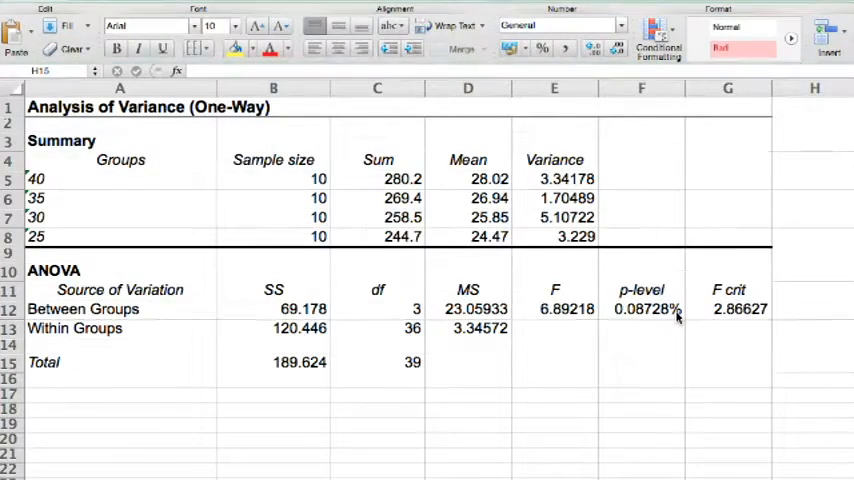
{"action": "mouse_move", "coordinate": [640, 252]}
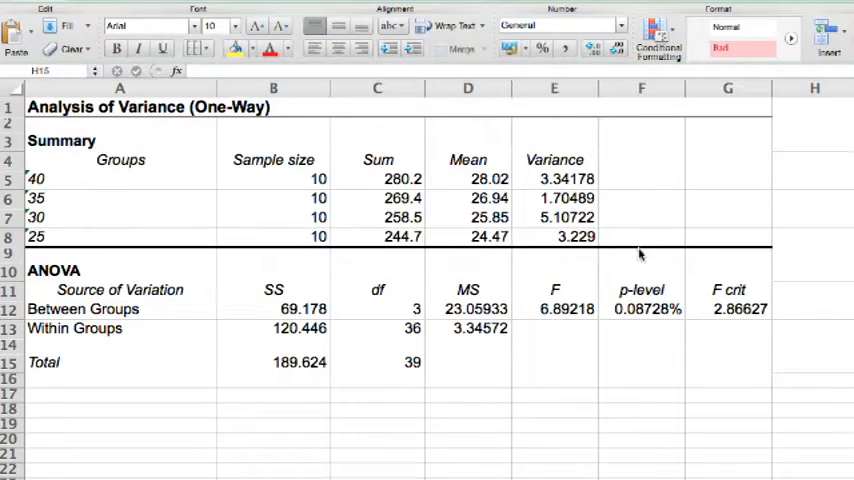
{"action": "mouse_move", "coordinate": [726, 316]}
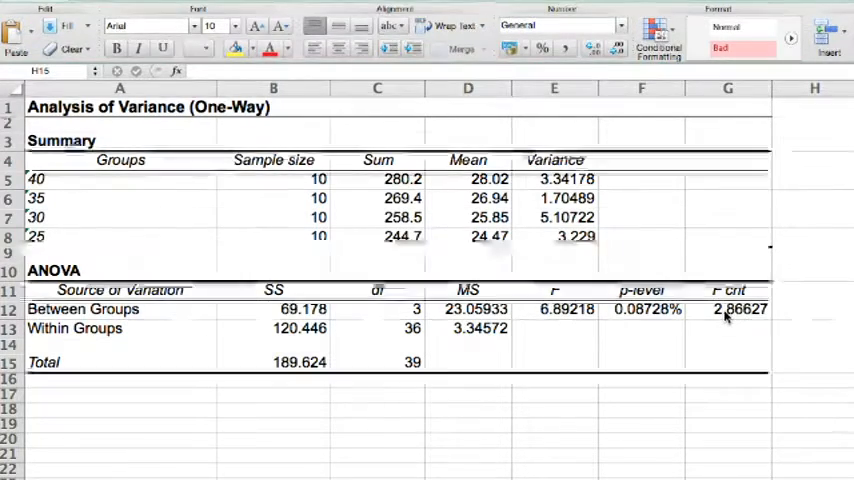